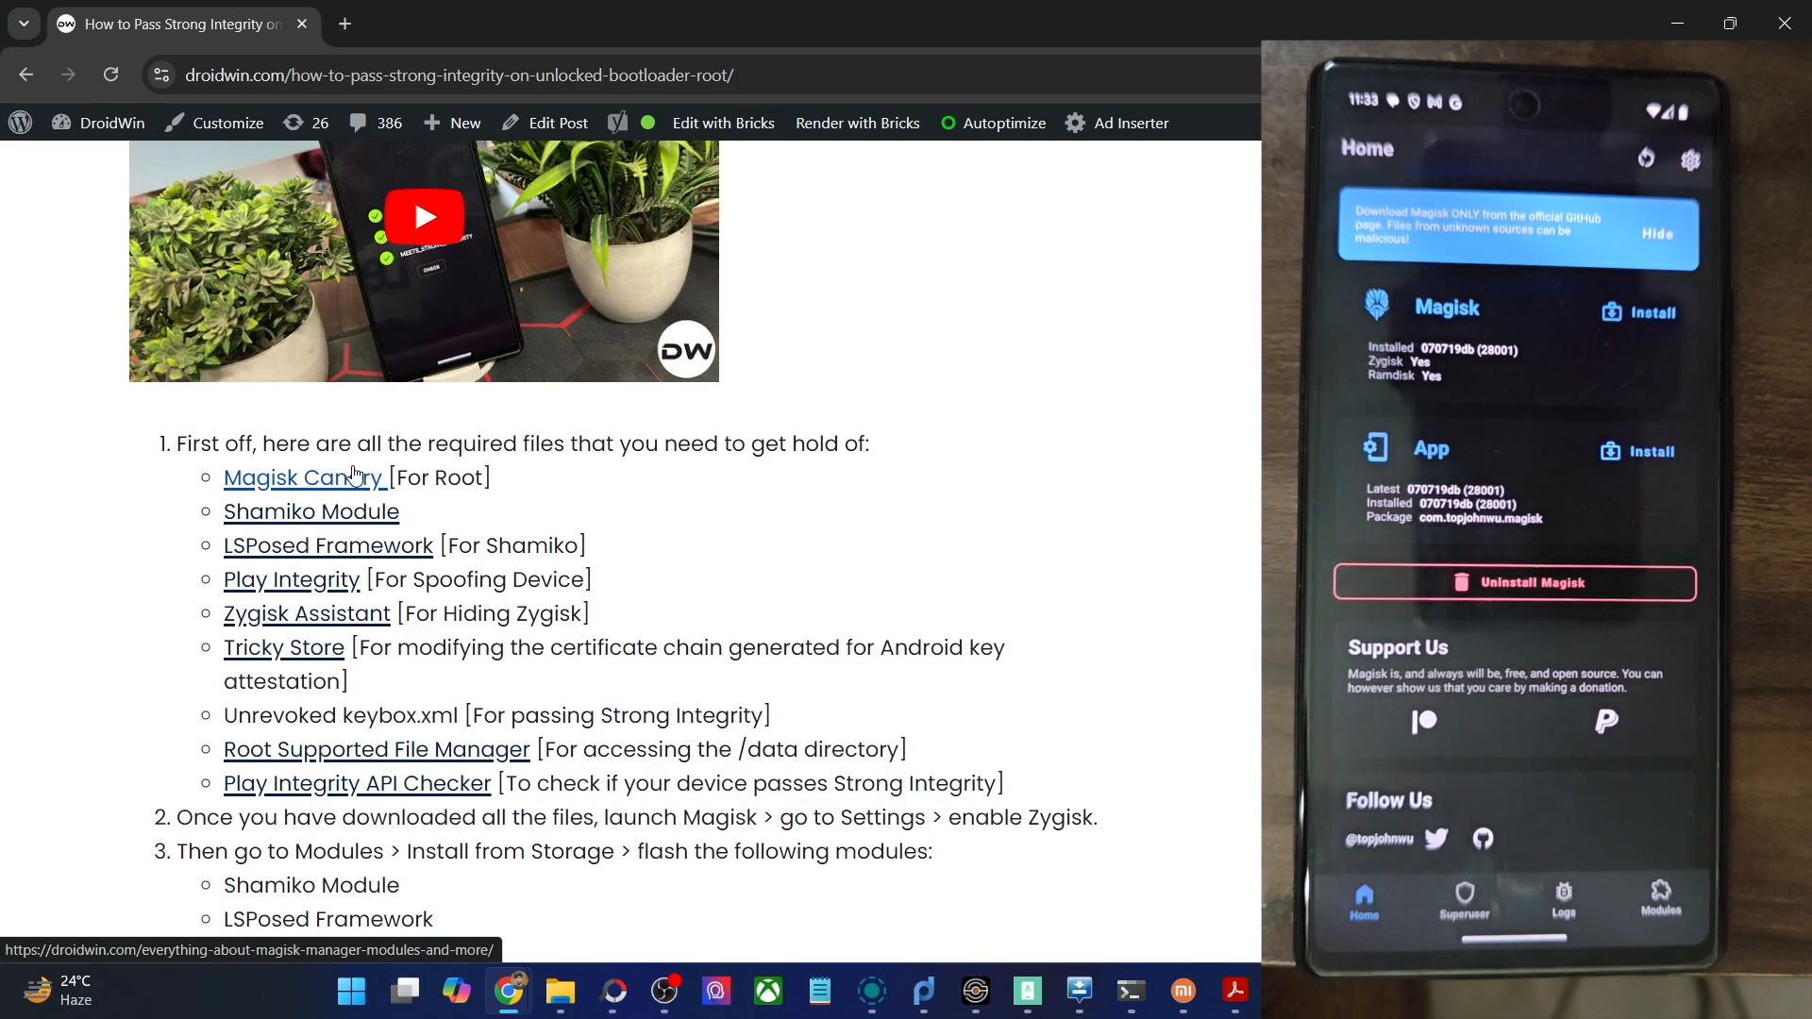
pyautogui.moveTo(387, 523)
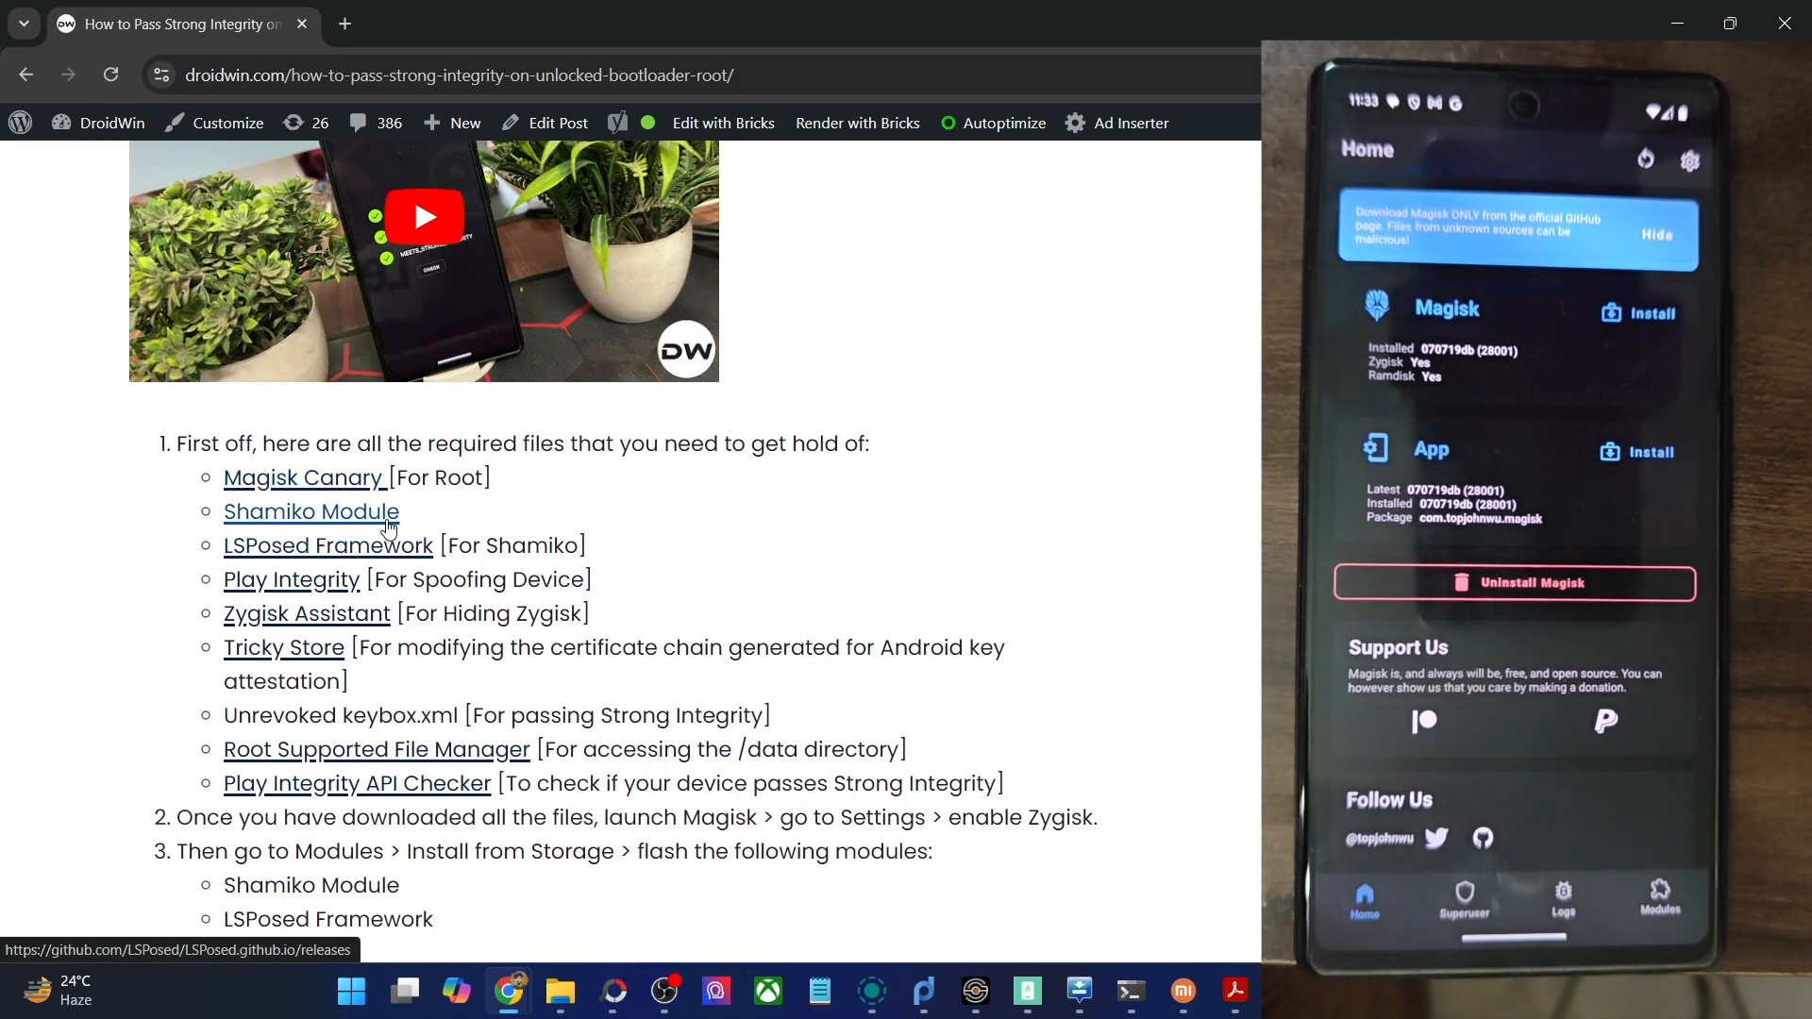
pyautogui.moveTo(464, 512)
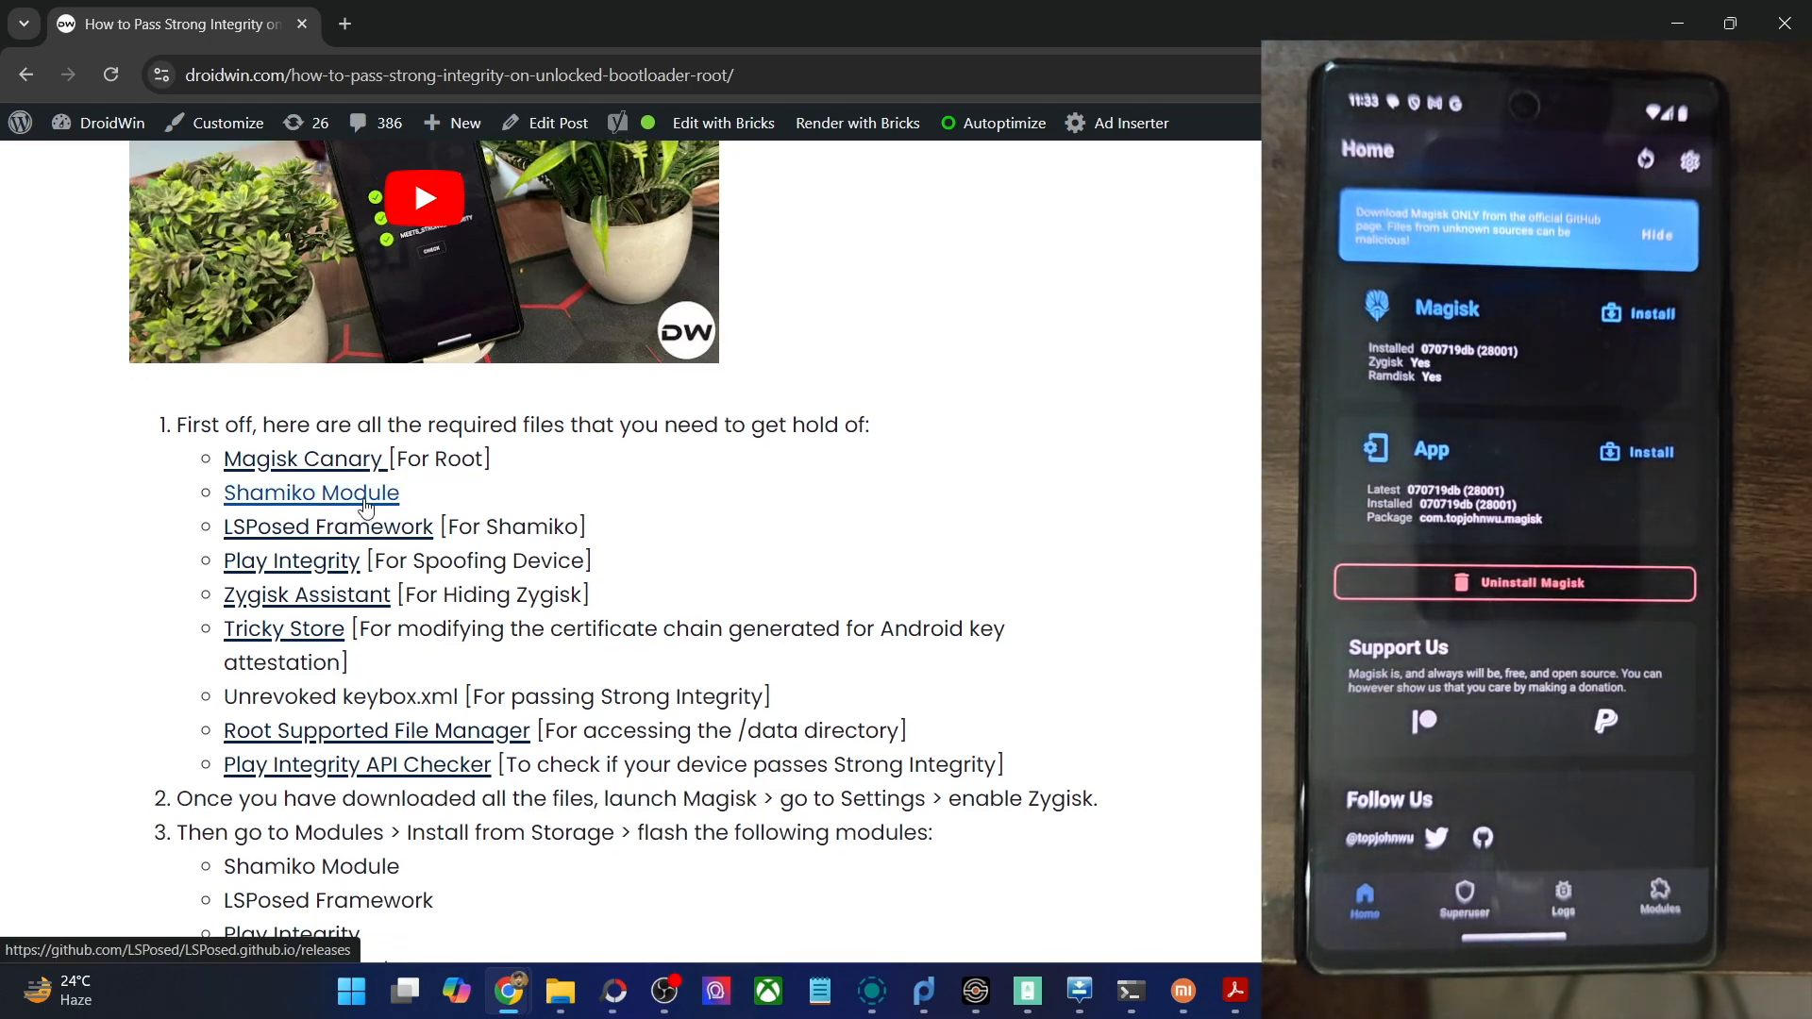
pyautogui.moveTo(321, 583)
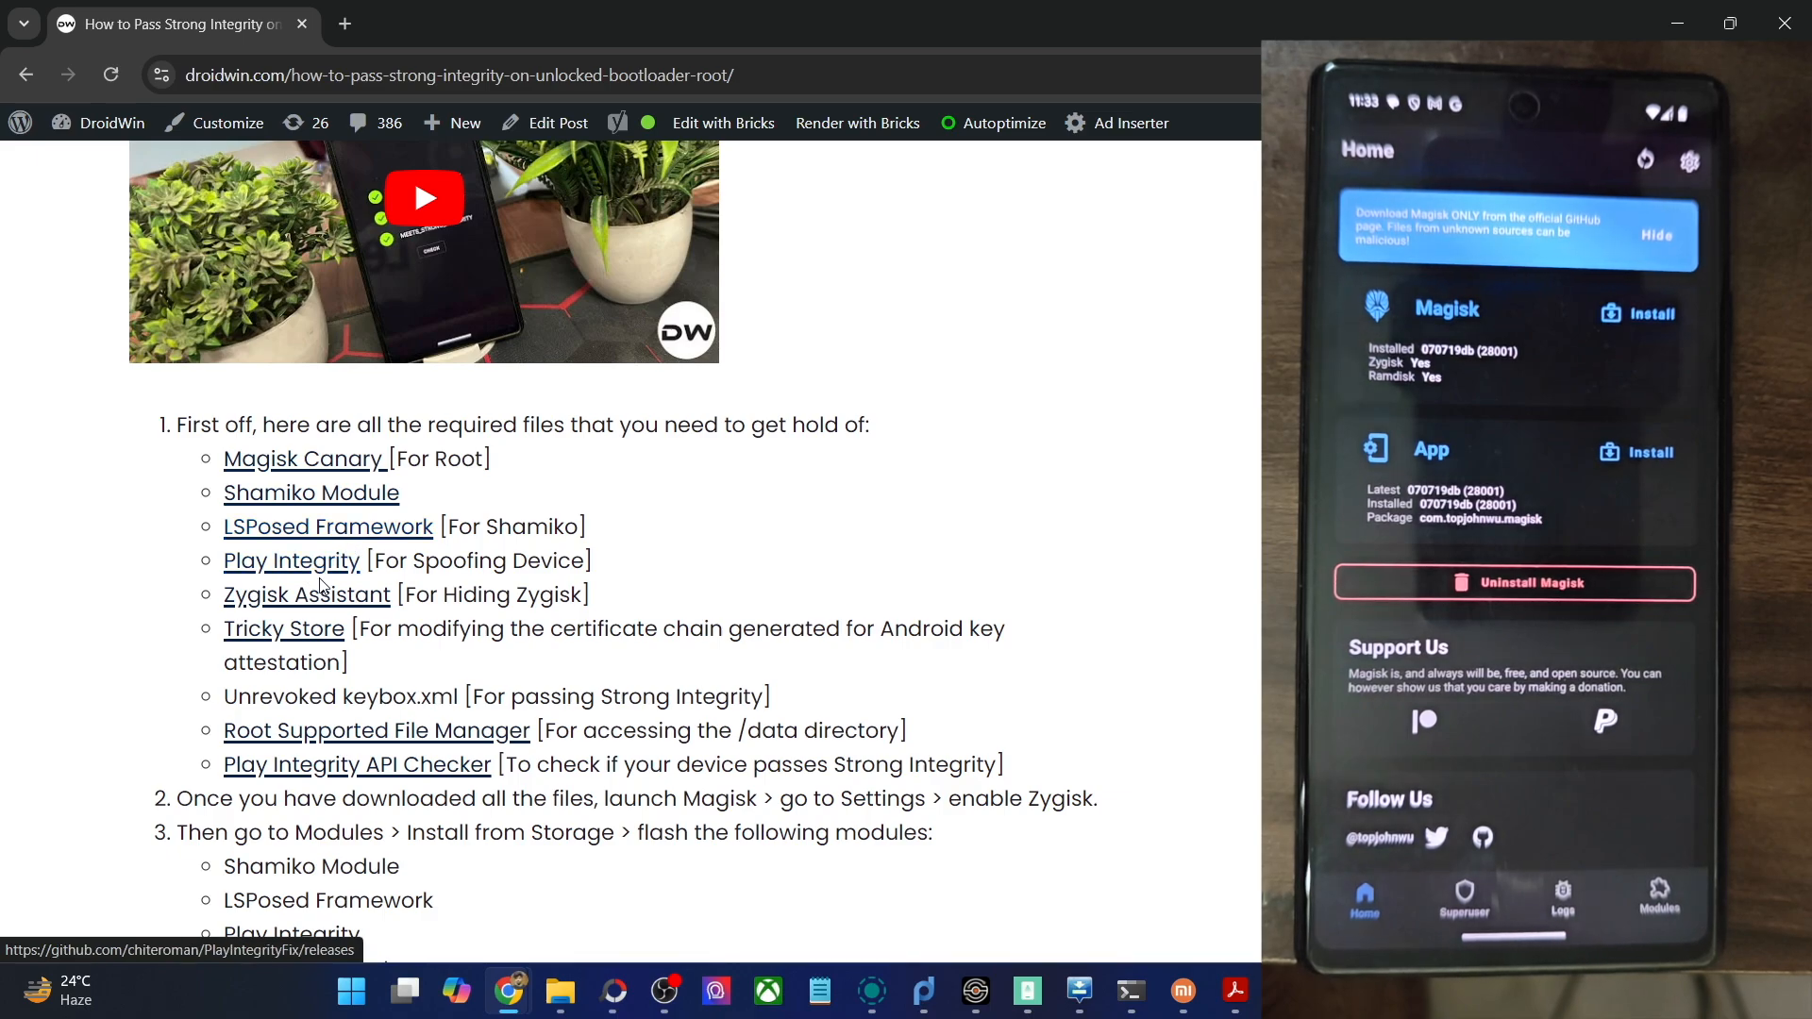